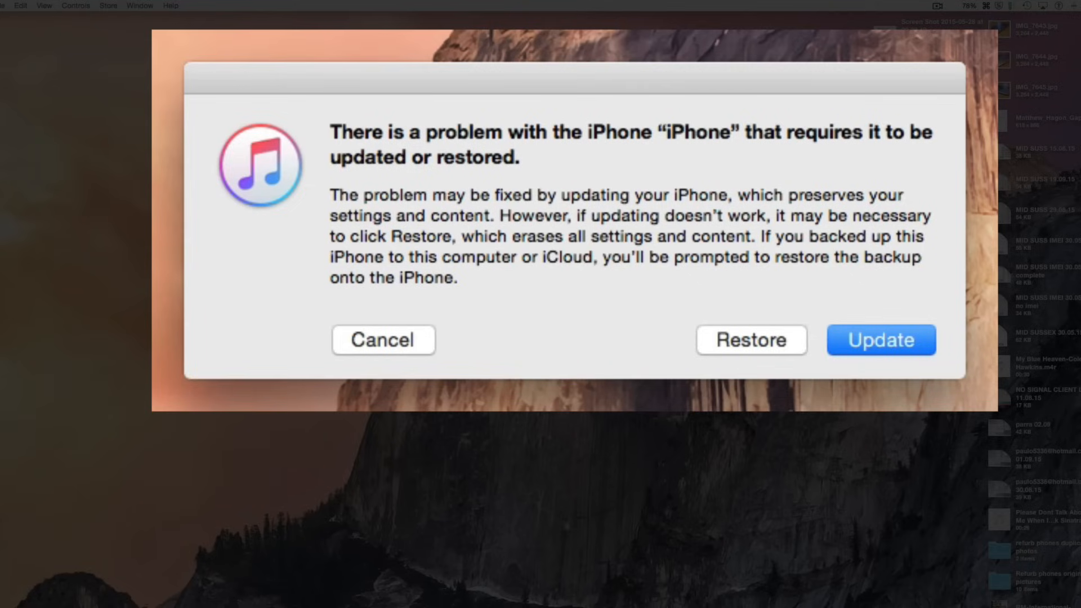
# Choose Restore instead of Update and confirm erasing the iPhone to factory settings
pyautogui.click(750, 339)
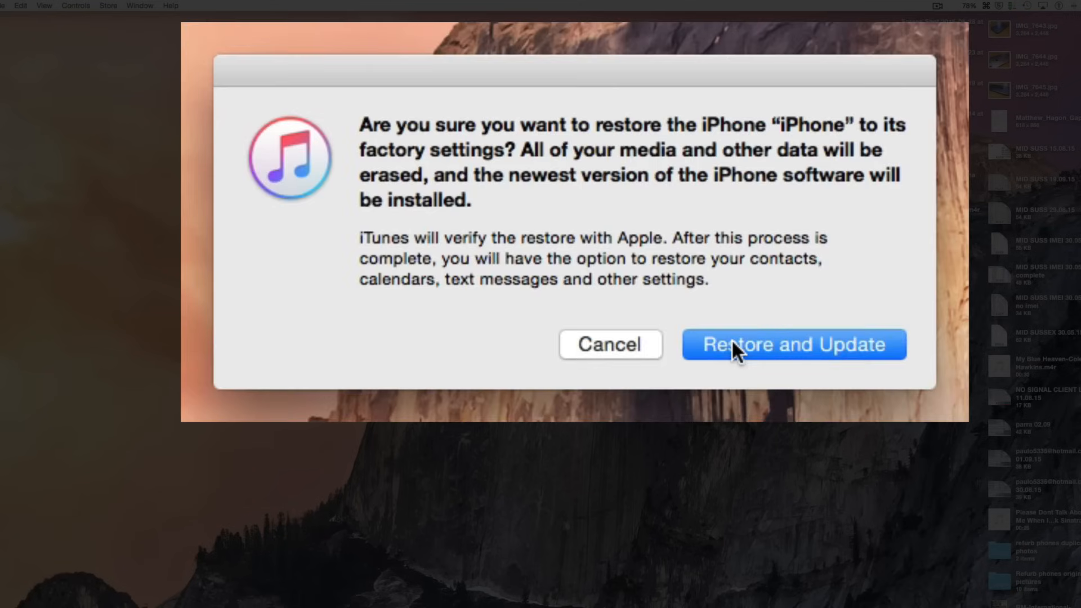
pyautogui.moveTo(744, 369)
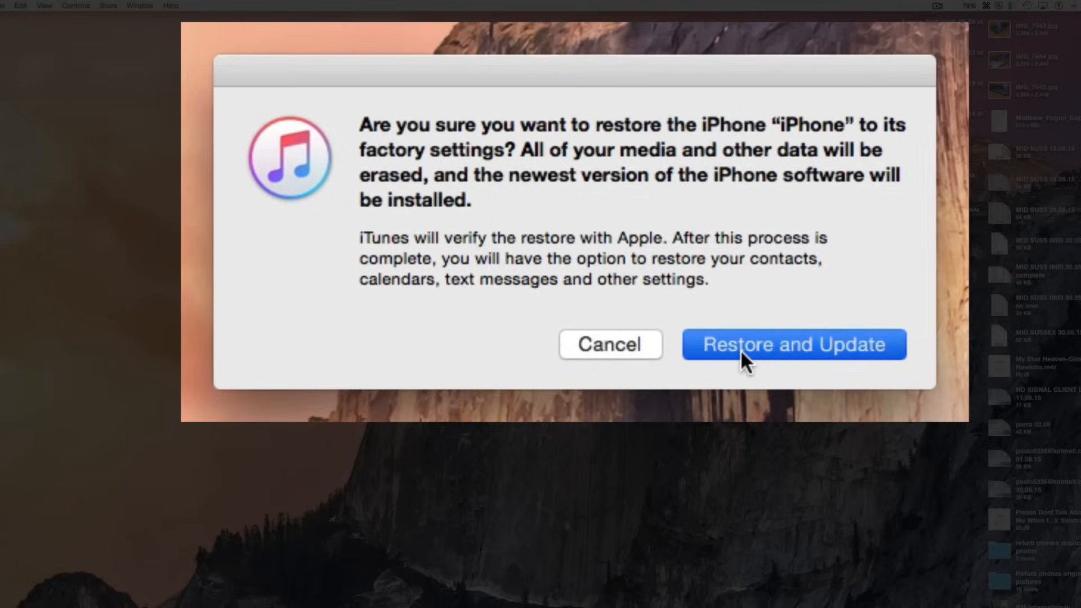
pyautogui.click(793, 344)
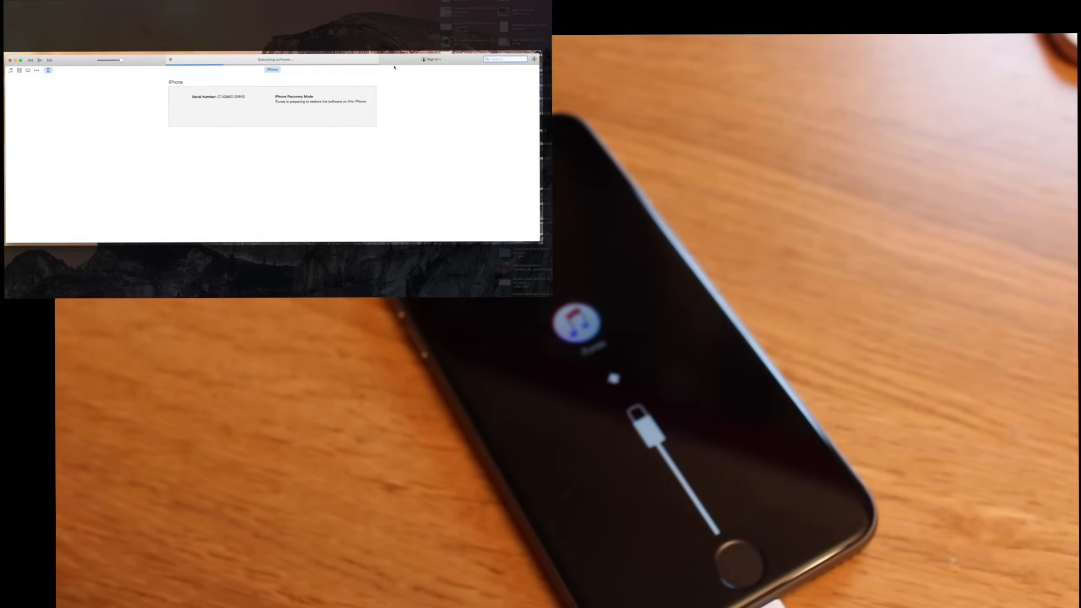